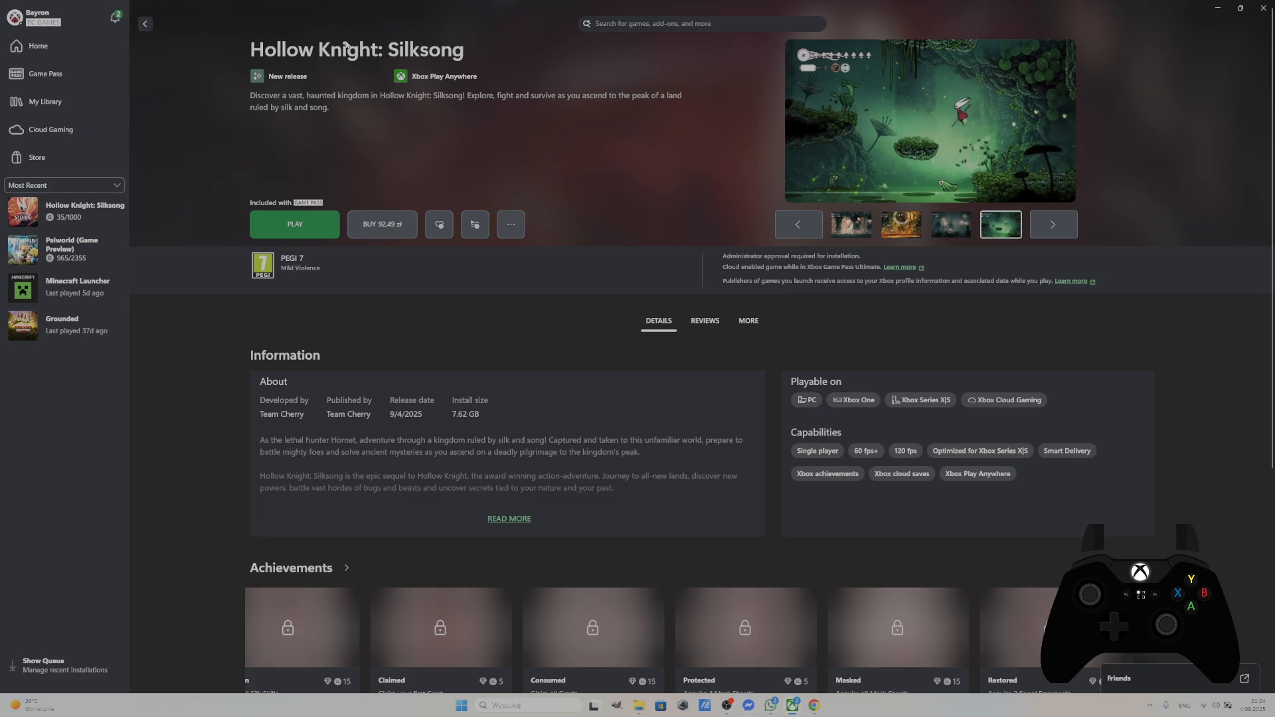
pyautogui.moveTo(488, 280)
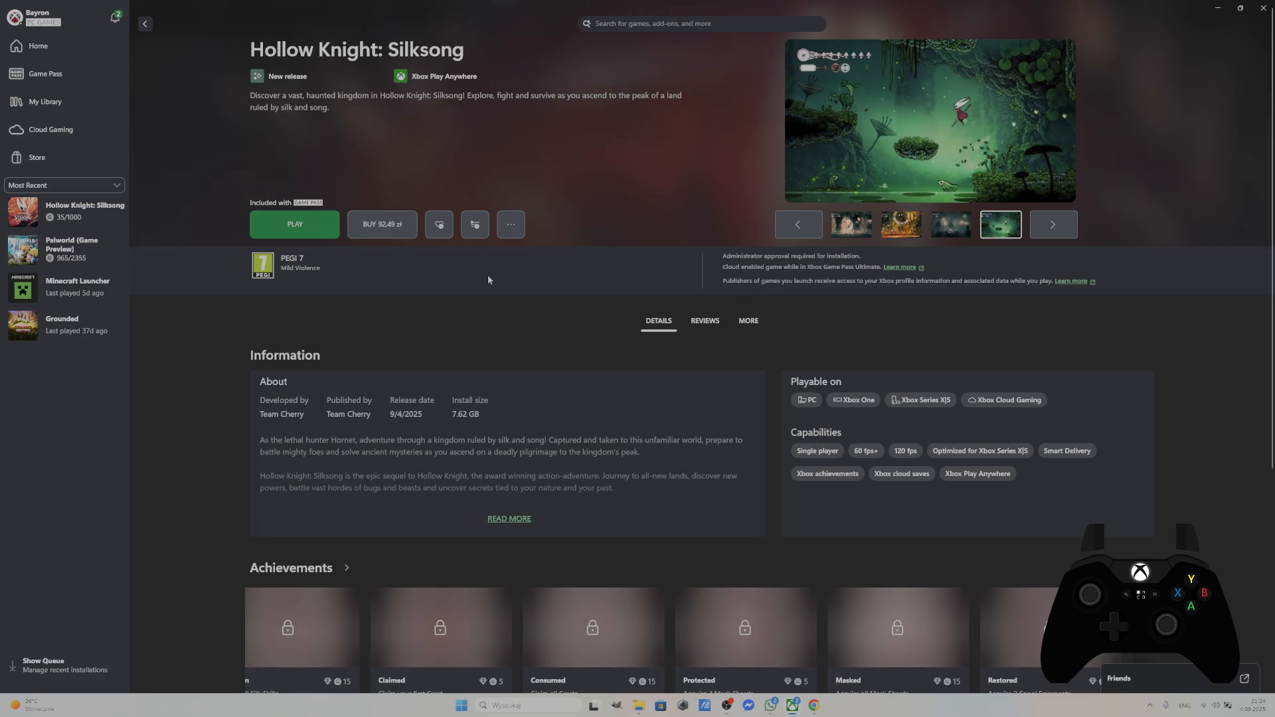
pyautogui.moveTo(496, 280)
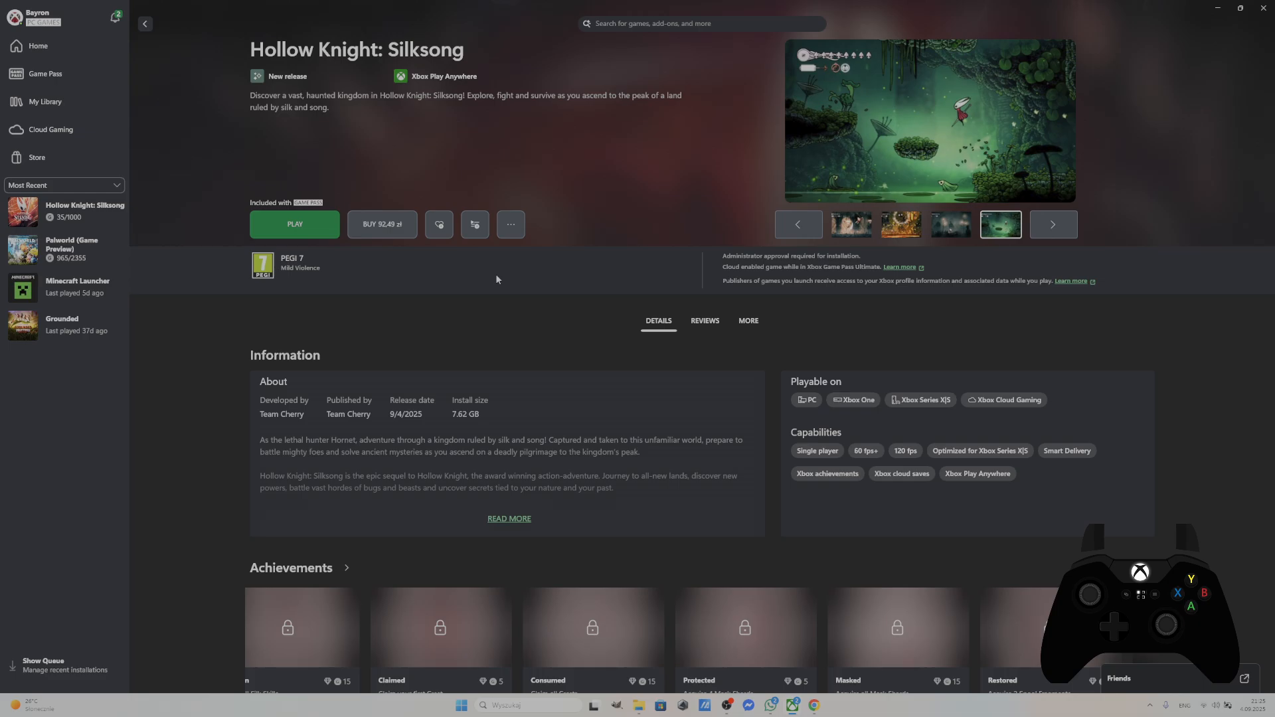
# Start Hollow Knight: Silksong from its Xbox app game page
pyautogui.click(294, 224)
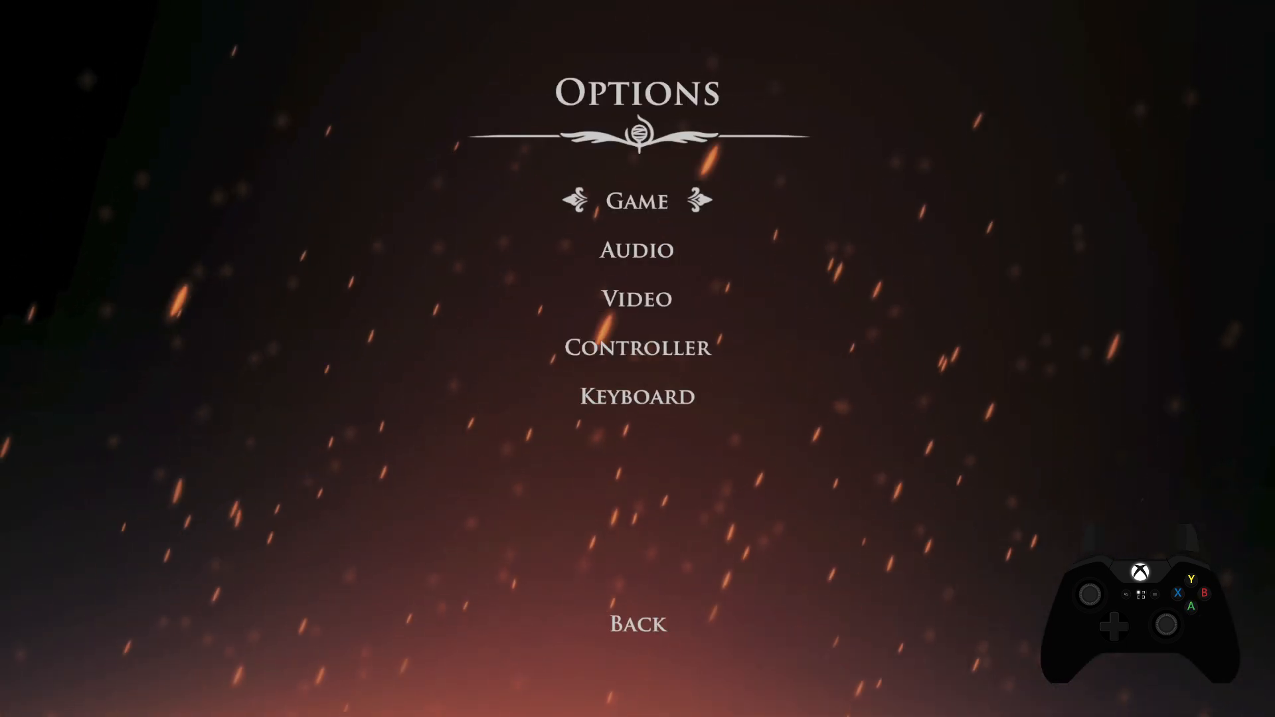
# Show the in-game Controller screen with the PlayStation button layout
pyautogui.click(638, 348)
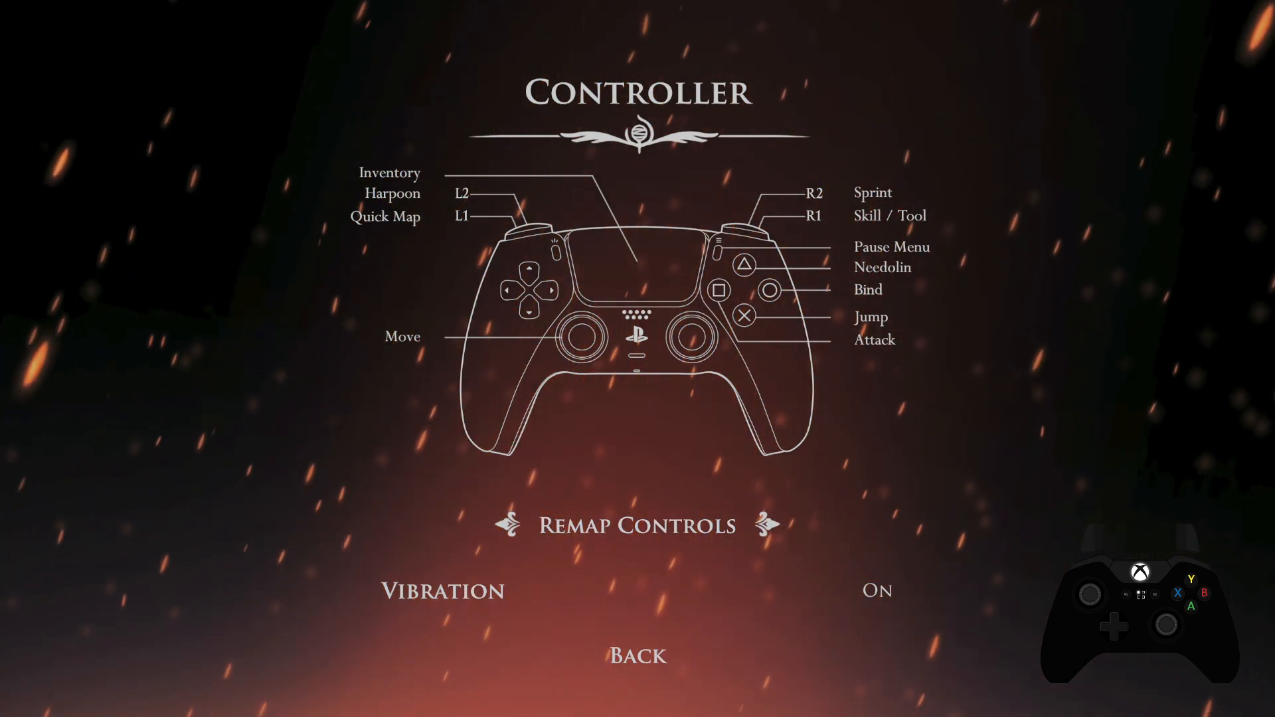
pyautogui.click(637, 655)
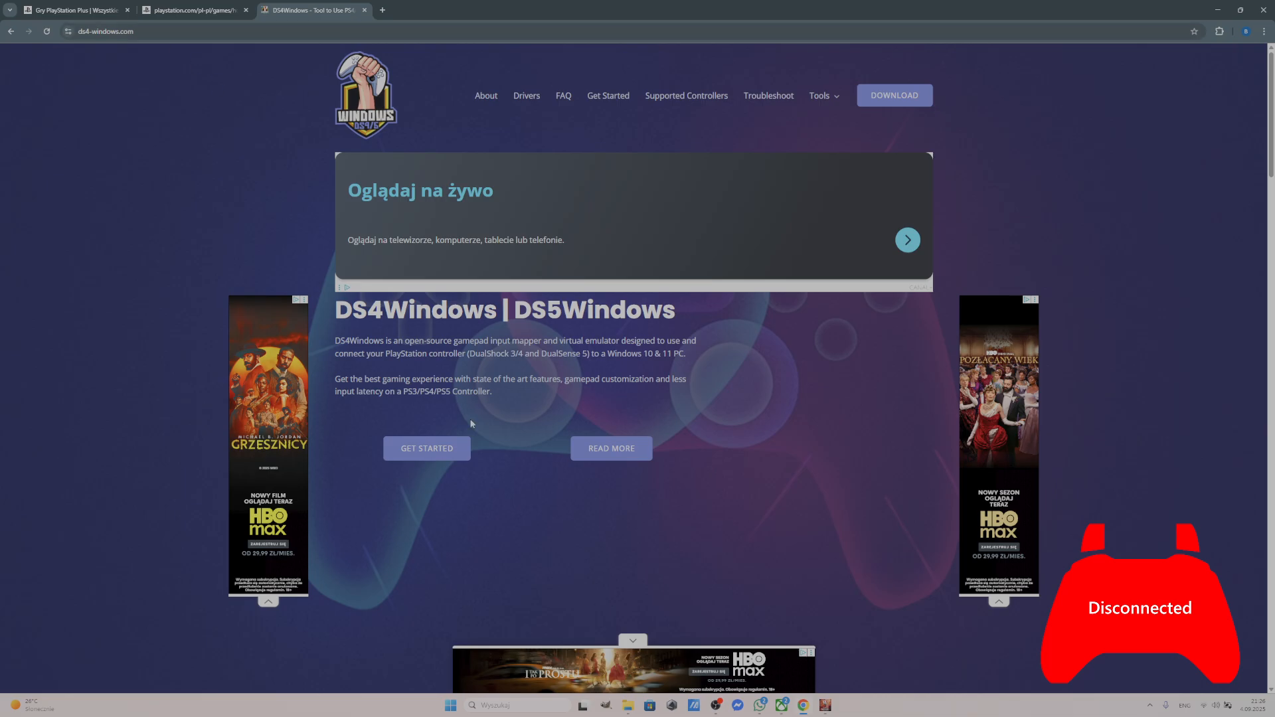
# Download the DS4Windows zip archive from ds4-windows.com
pyautogui.click(426, 448)
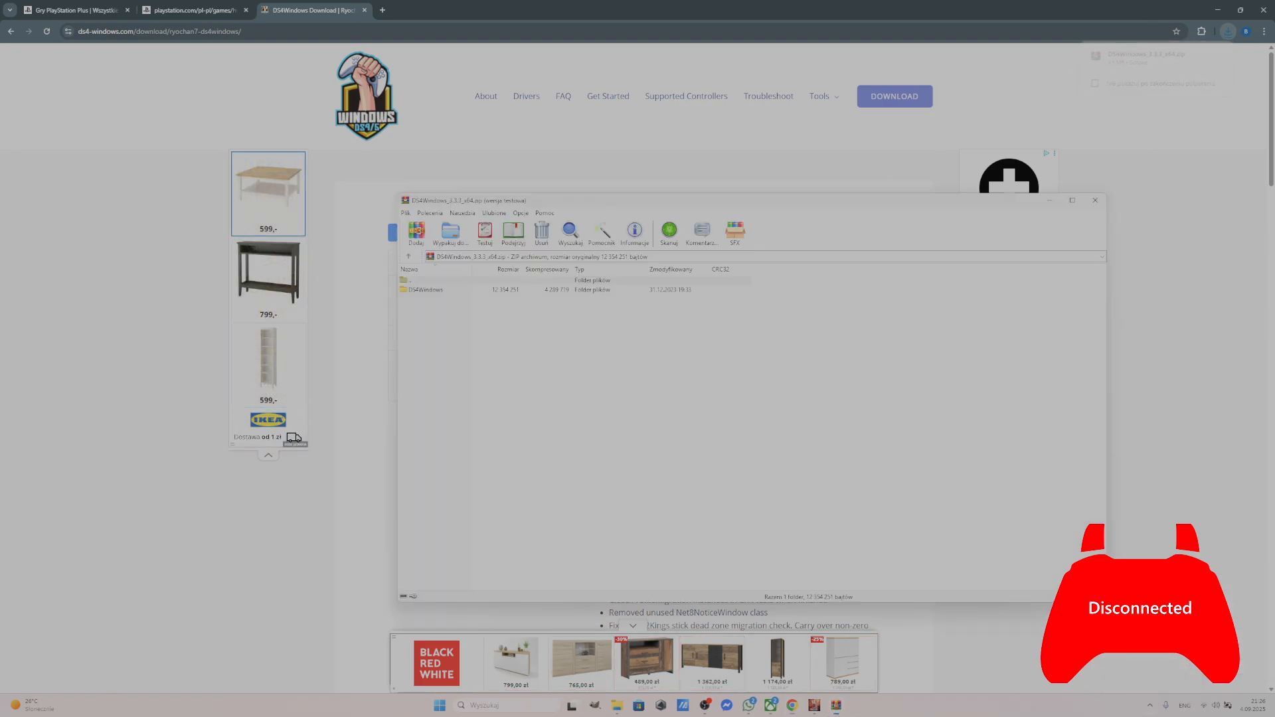
# Enter the DS4Windows folder in the archive and run DS4Windows.exe to unpack it
pyautogui.doubleClick(423, 289)
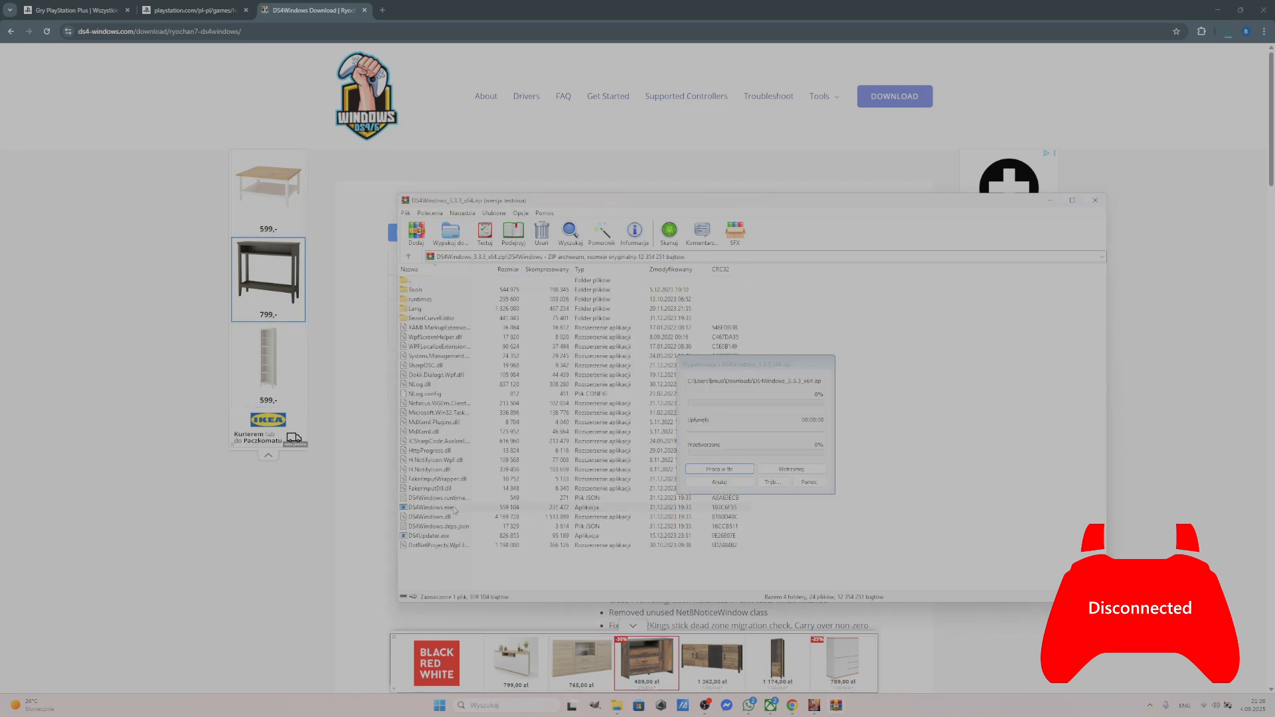
pyautogui.click(439, 507)
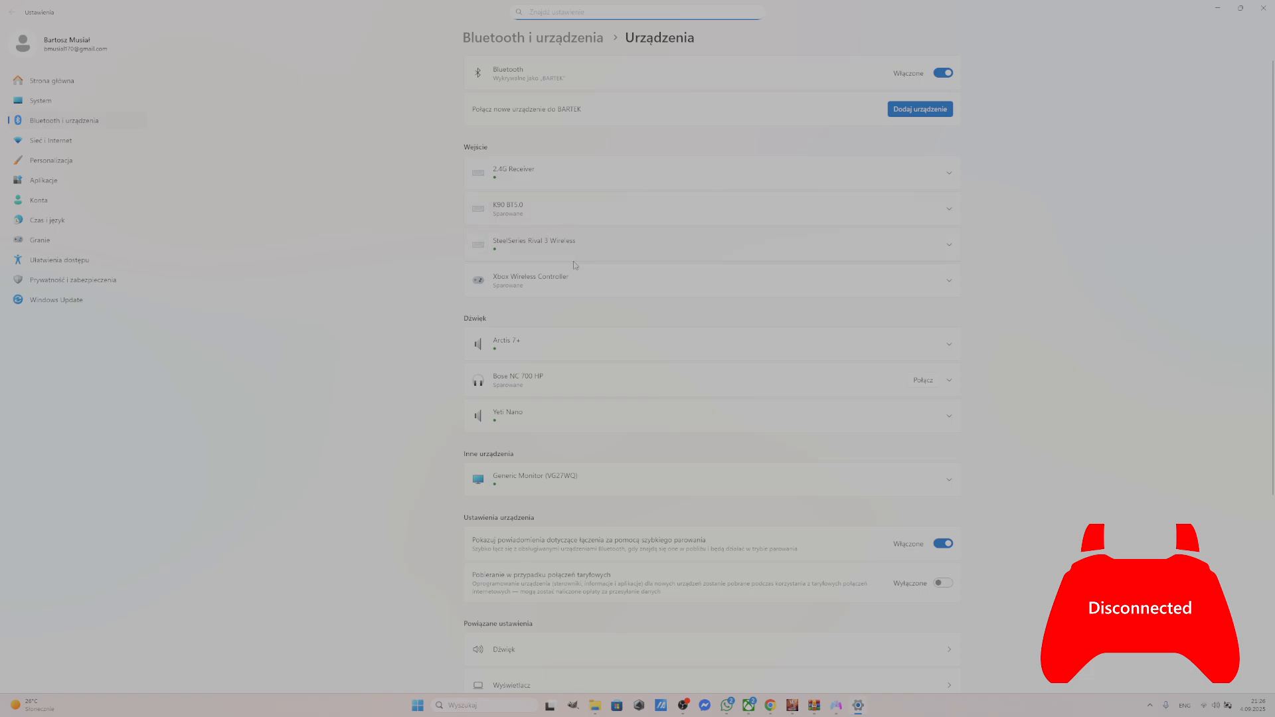
# Begin adding a new Bluetooth device to pair the DualSense controller
pyautogui.click(637, 11)
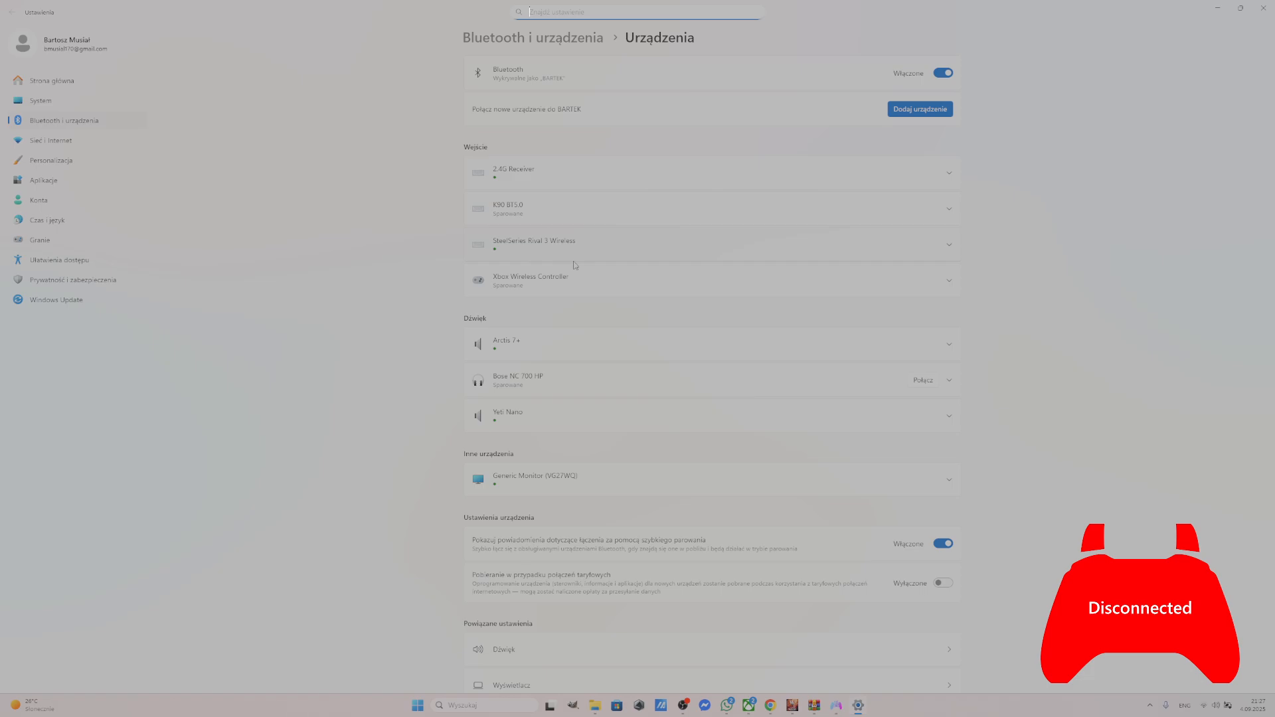
pyautogui.moveTo(919, 109)
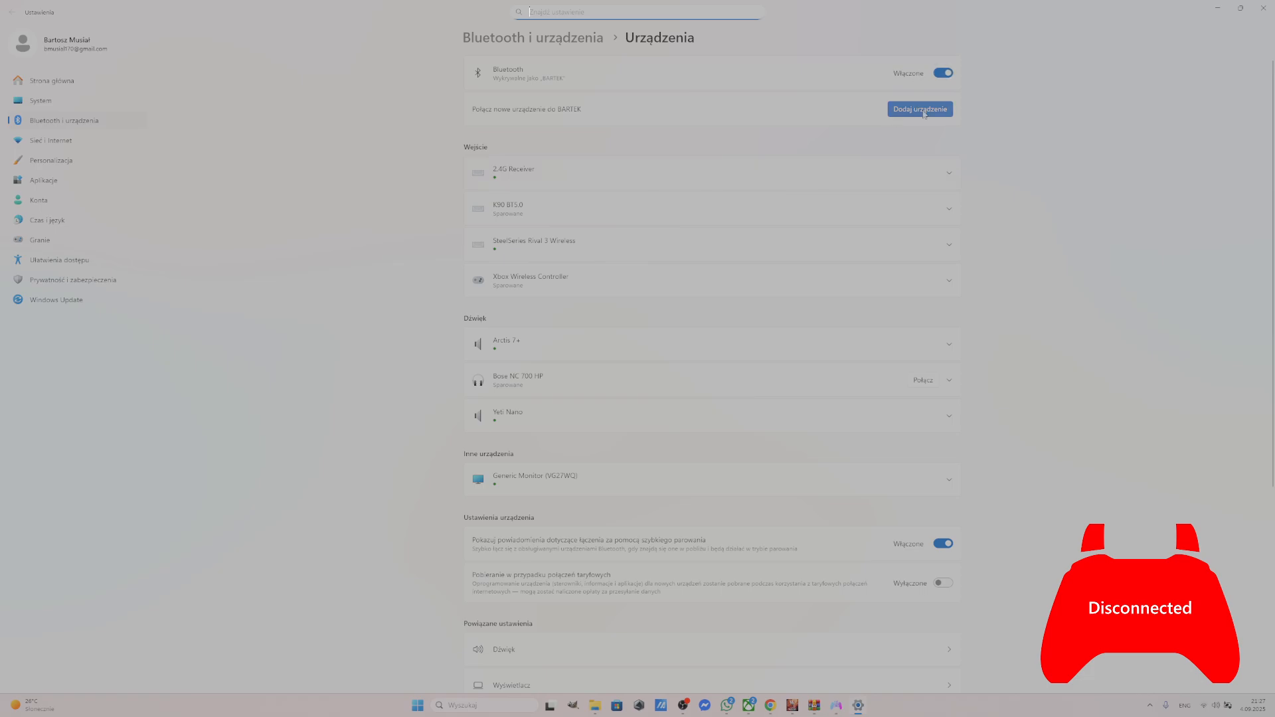
pyautogui.click(919, 109)
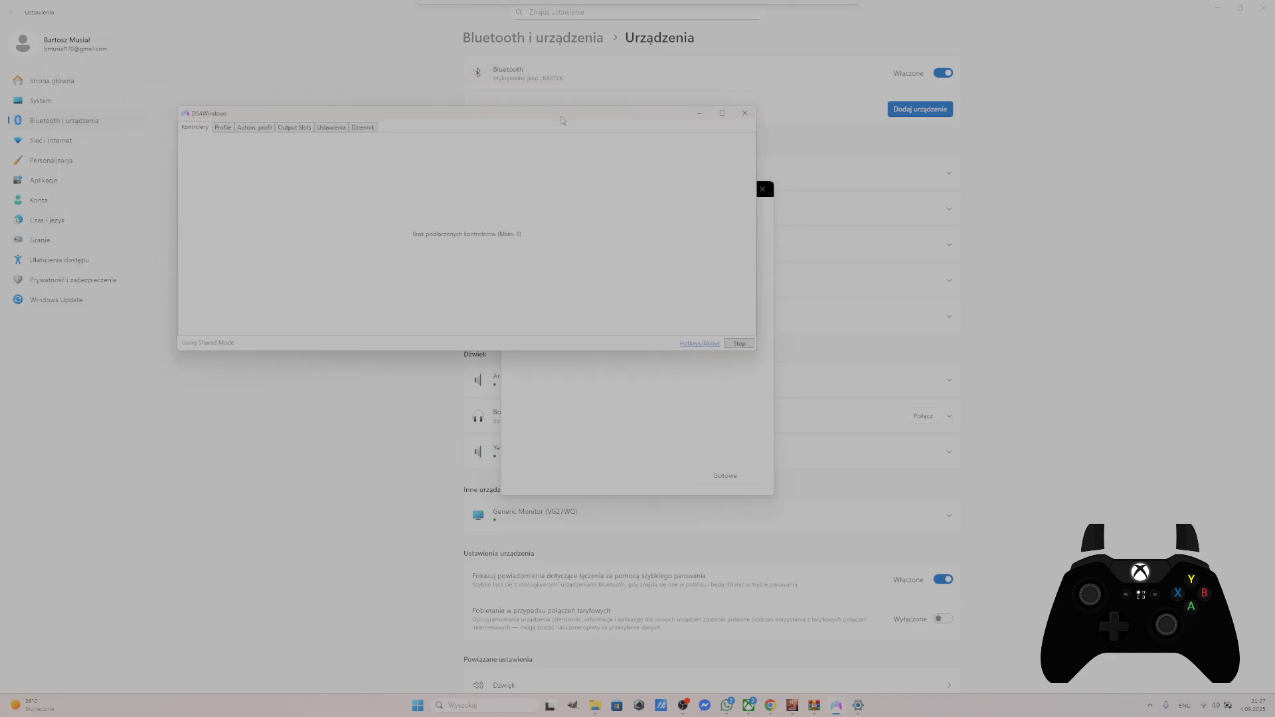
# Create profile 'a' from a gamepad preset in the Profiles list and save it
pyautogui.click(223, 127)
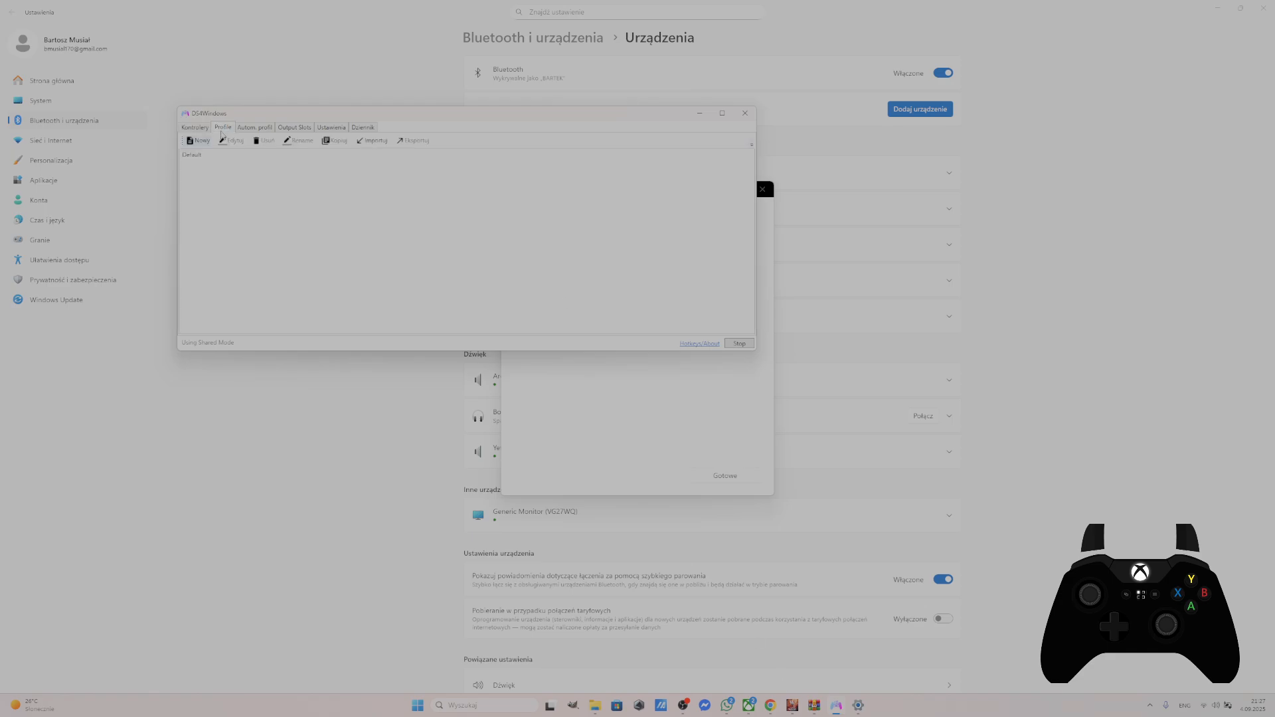
pyautogui.click(200, 140)
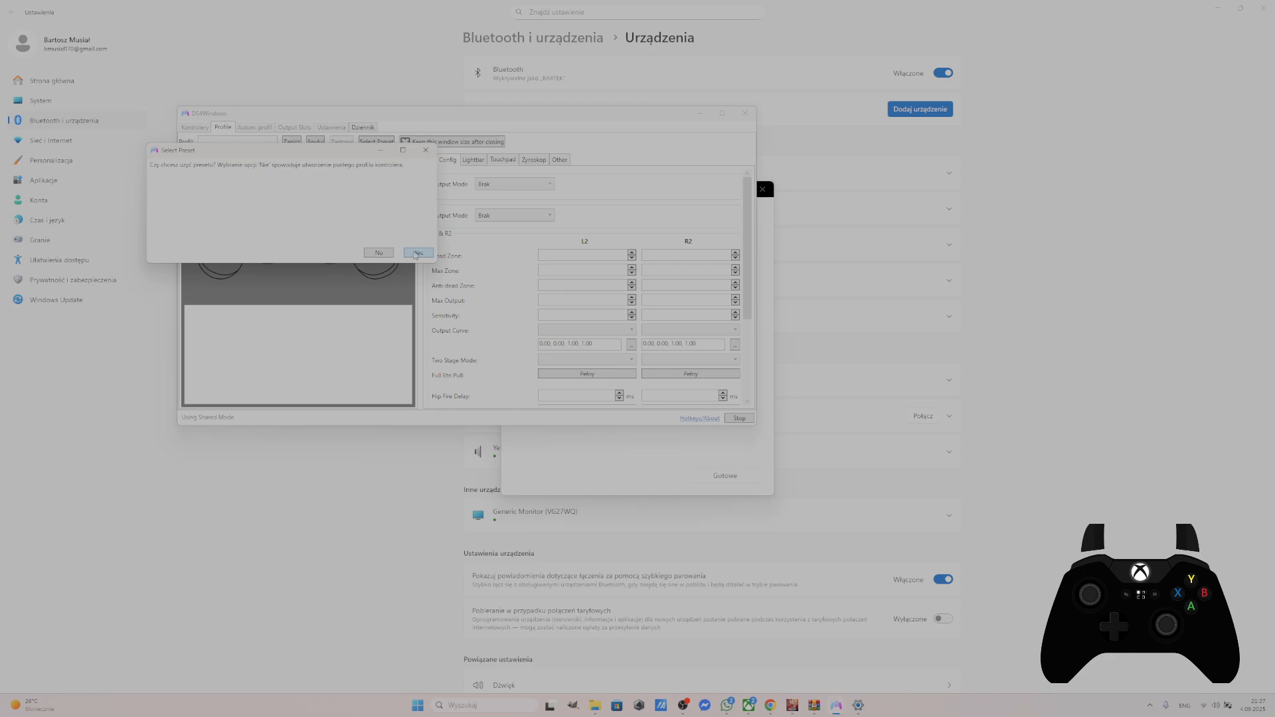
pyautogui.click(416, 253)
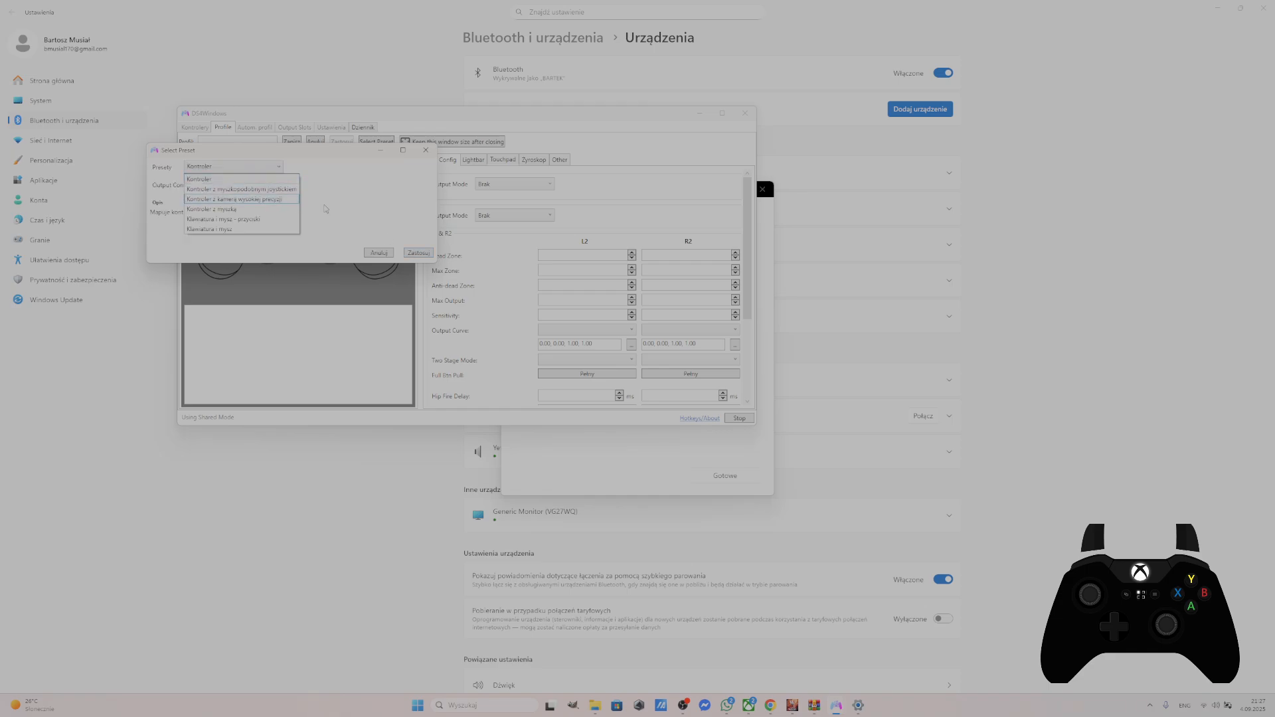
pyautogui.click(198, 179)
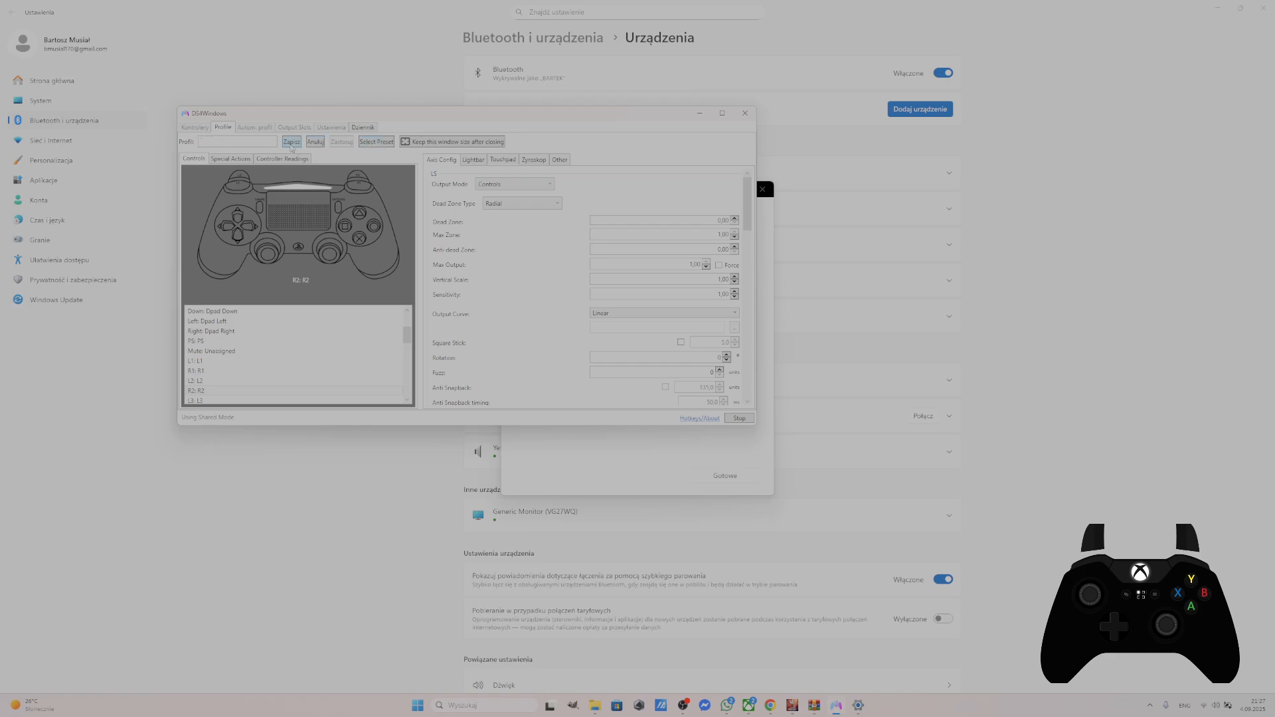
pyautogui.write('a')
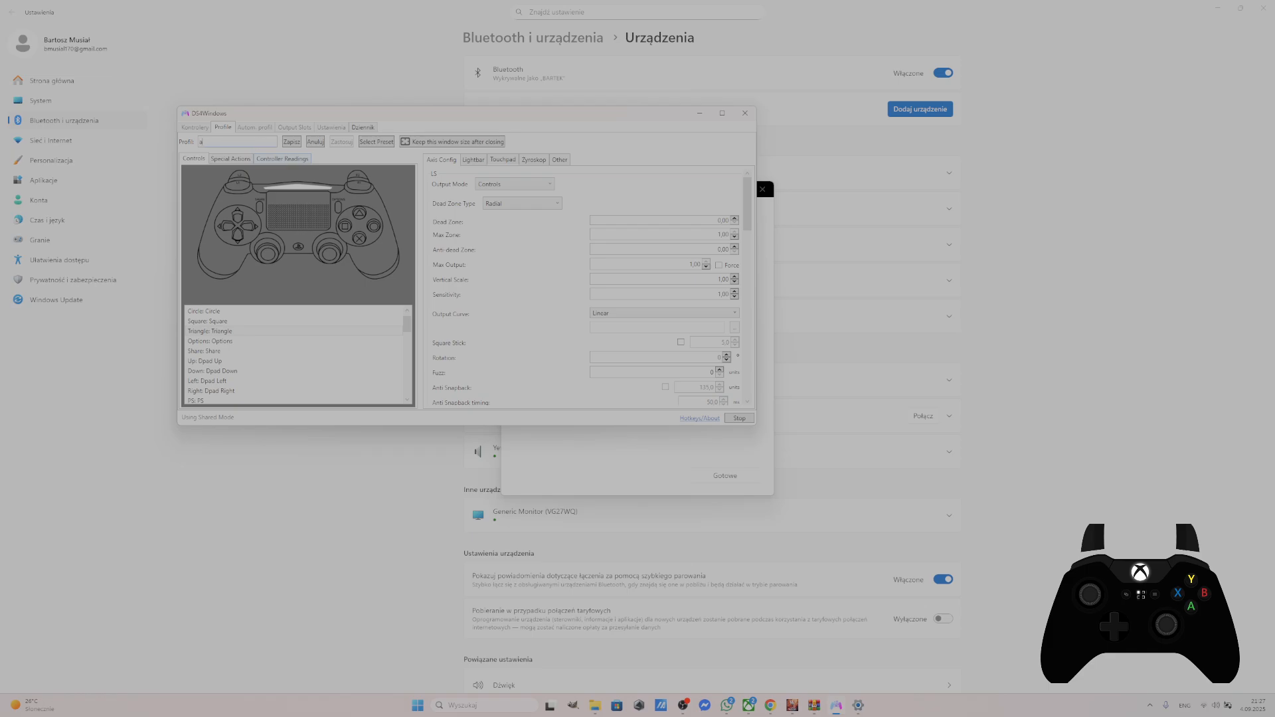
pyautogui.click(193, 128)
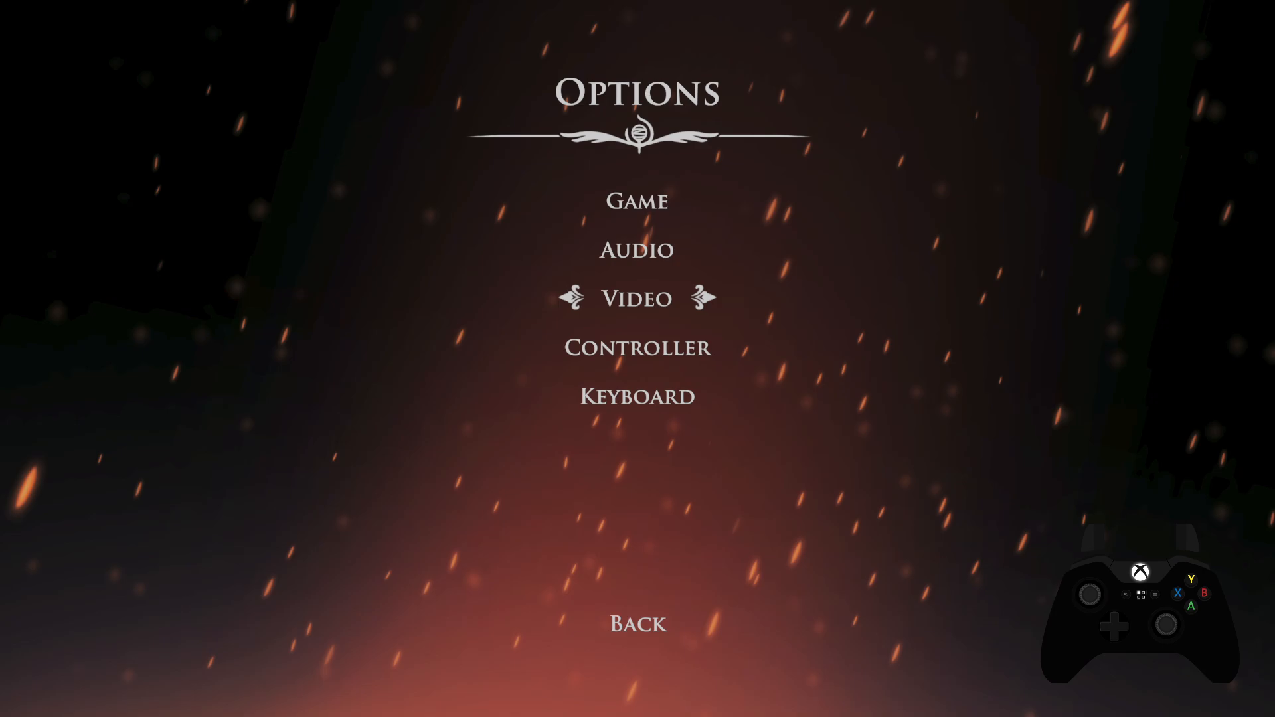
pyautogui.click(637, 347)
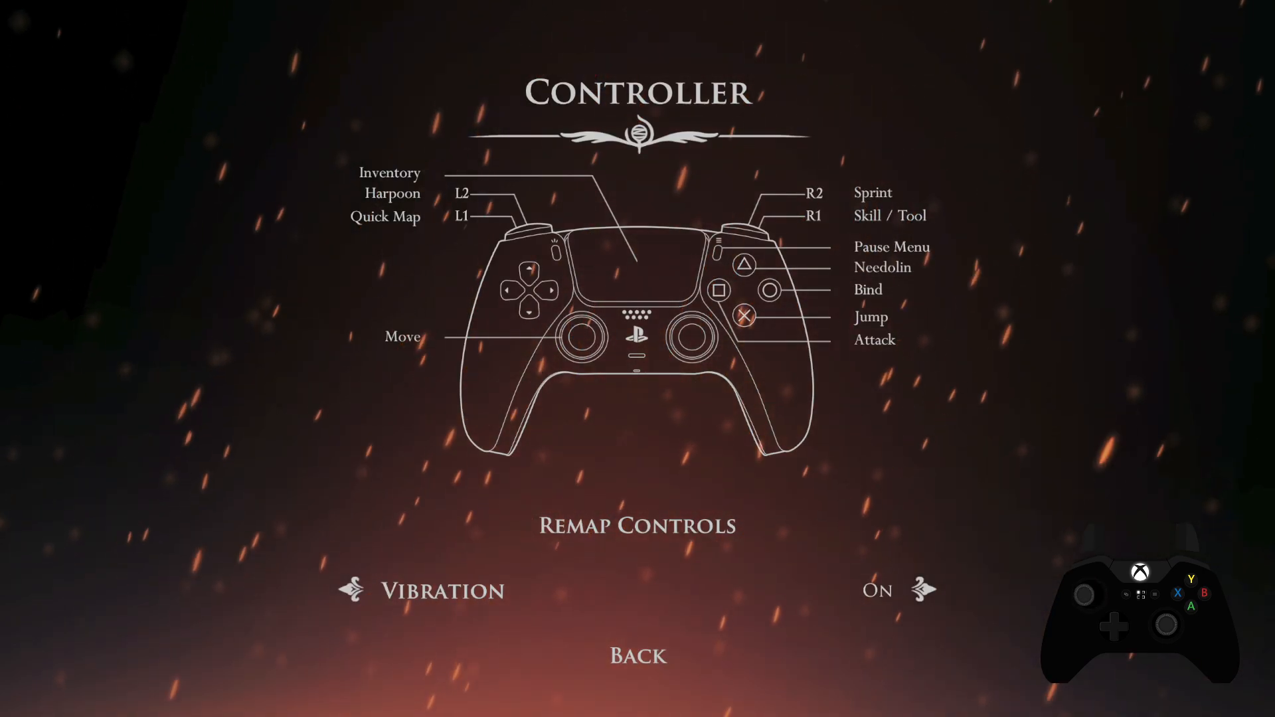
pyautogui.click(637, 655)
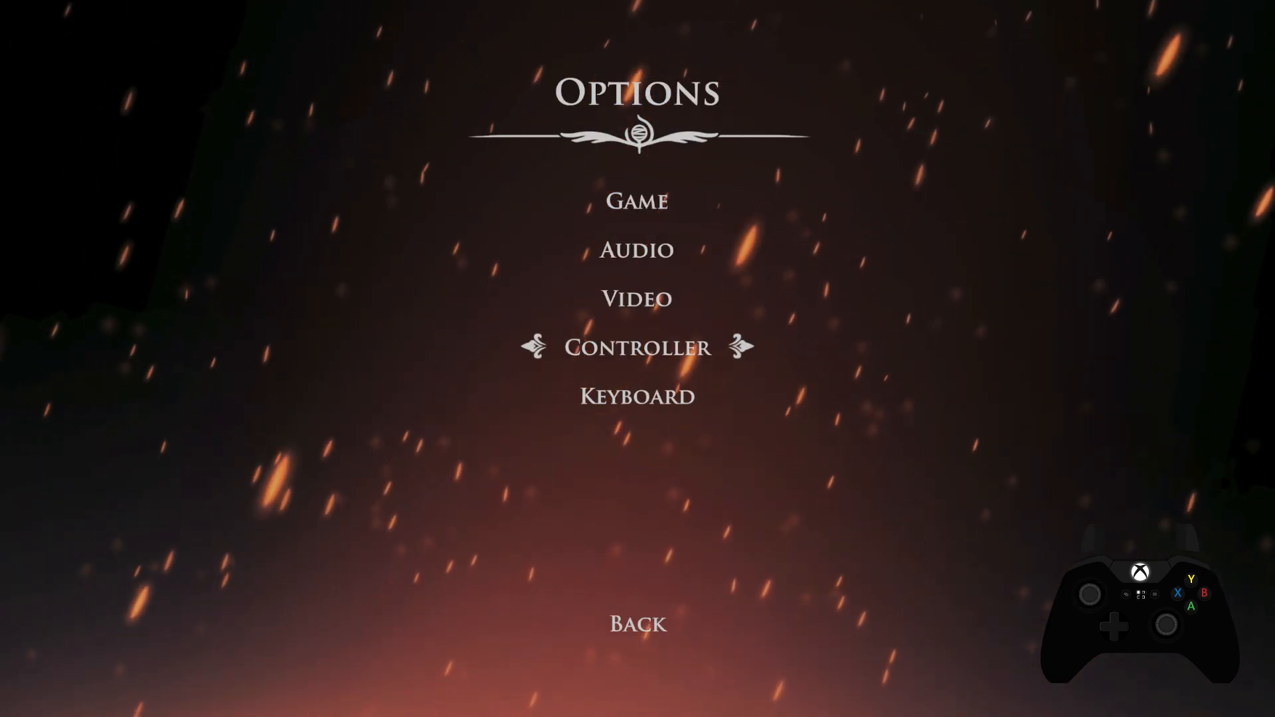